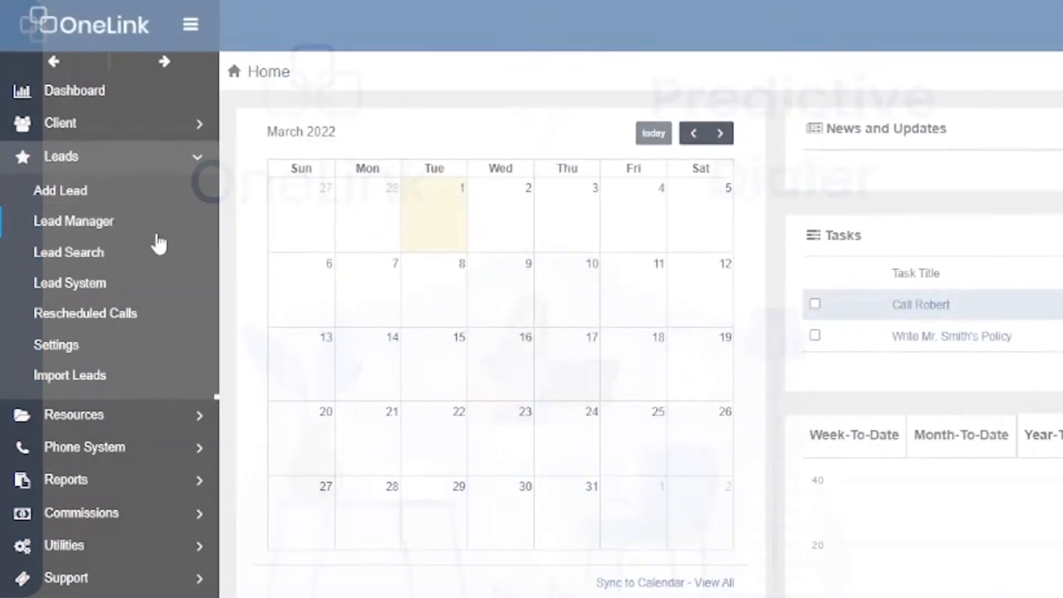
Step: Start the Power Dialer on the Agent Recuiting campaign from the Lead System
left_click(70, 283)
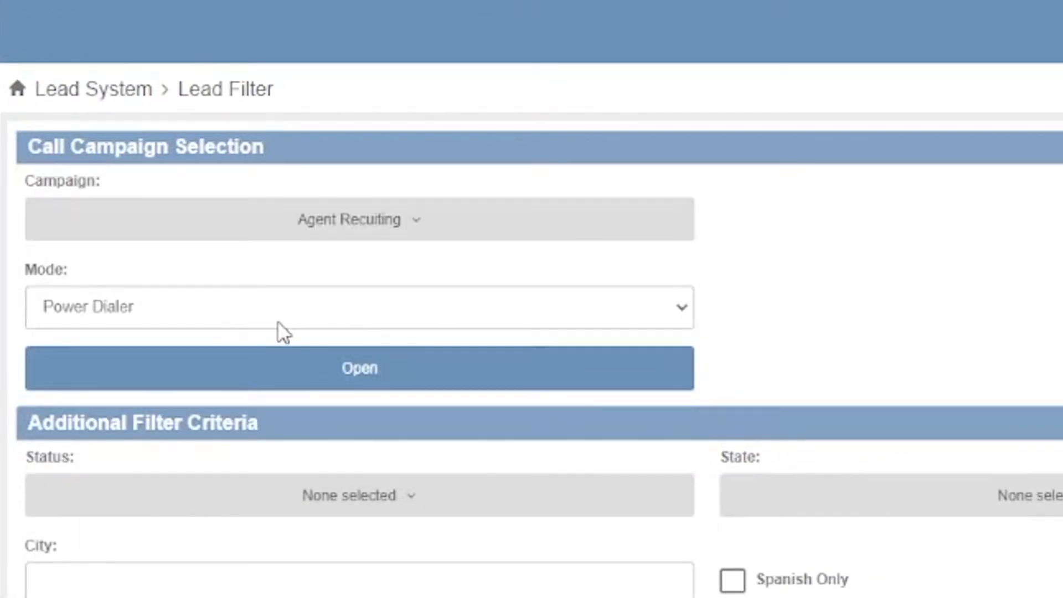
left_click(360, 368)
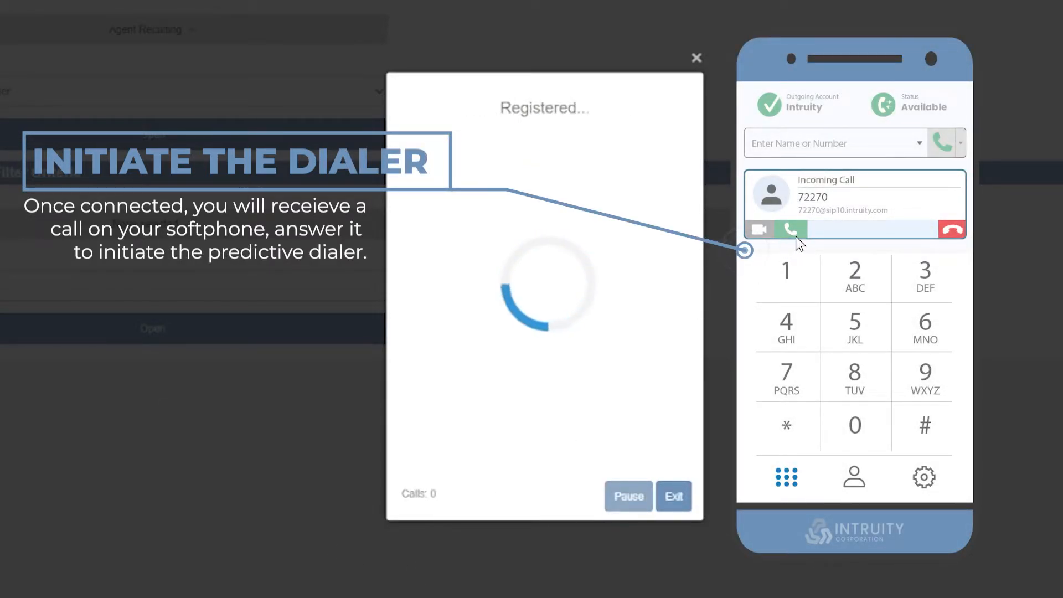
left_click(790, 229)
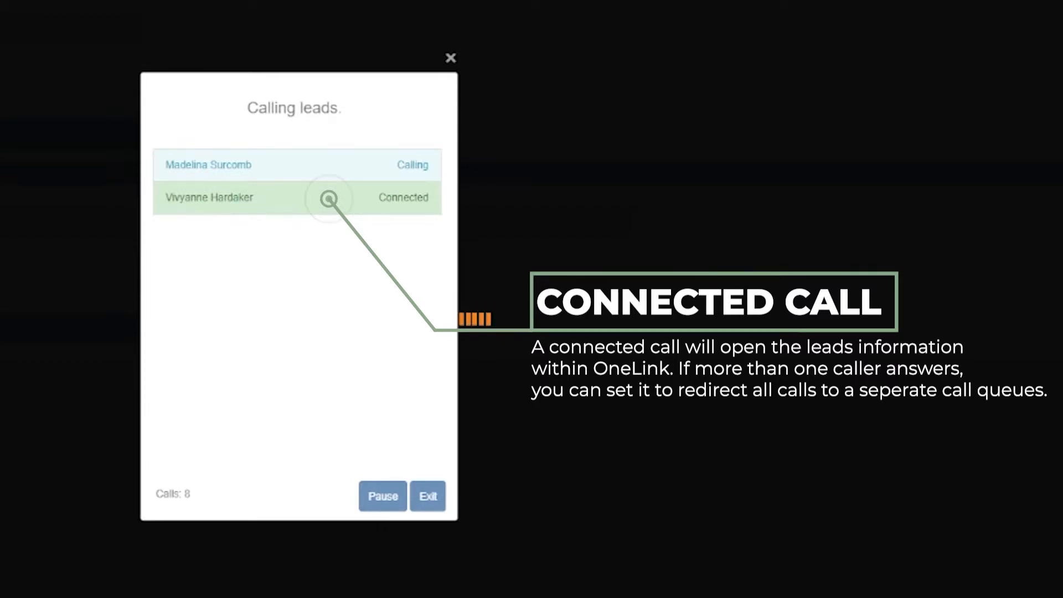
Step: Open the Connected lead's record from the Calling leads dialog
left_click(331, 197)
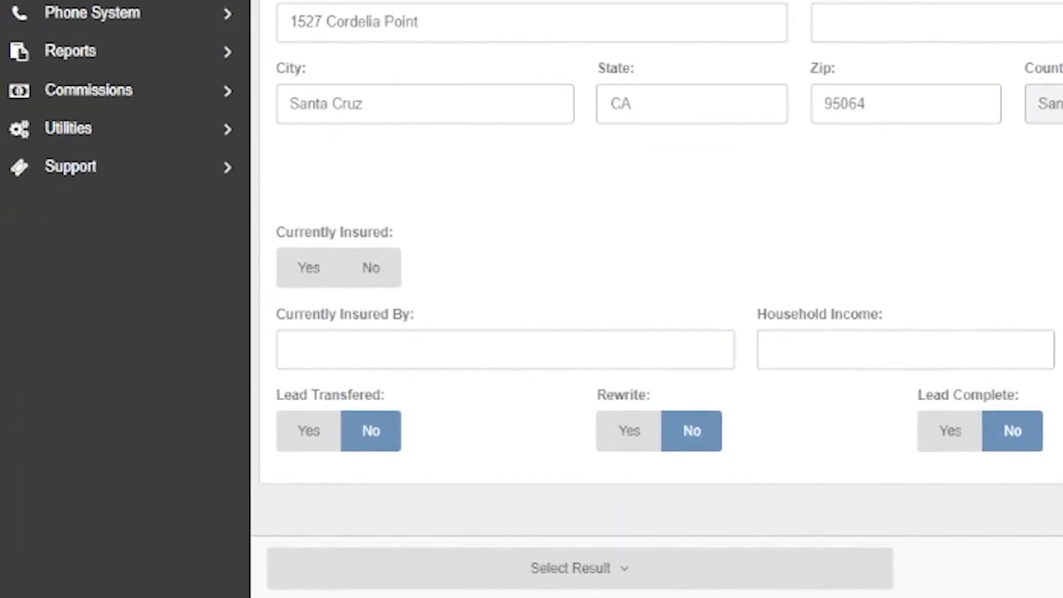
Step: Review the lead form, then finalize and end the call to resume dialing
left_click(577, 582)
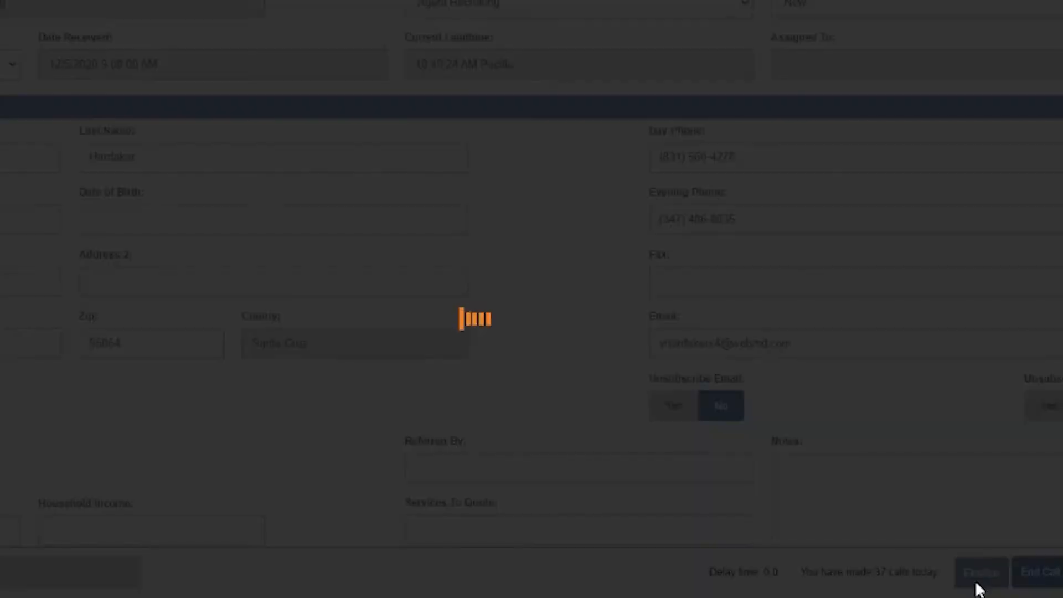
left_click(982, 572)
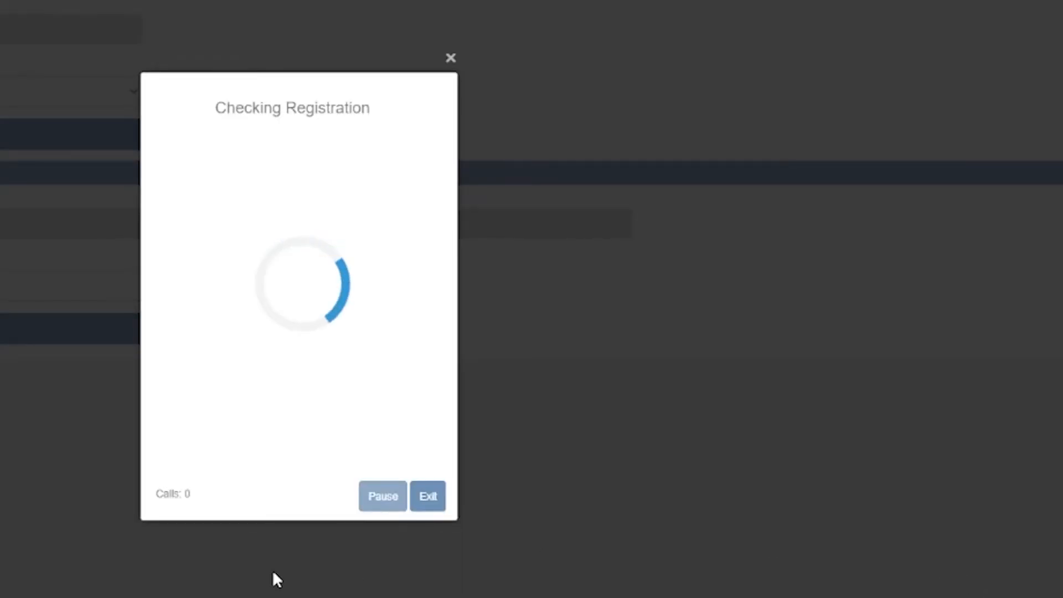